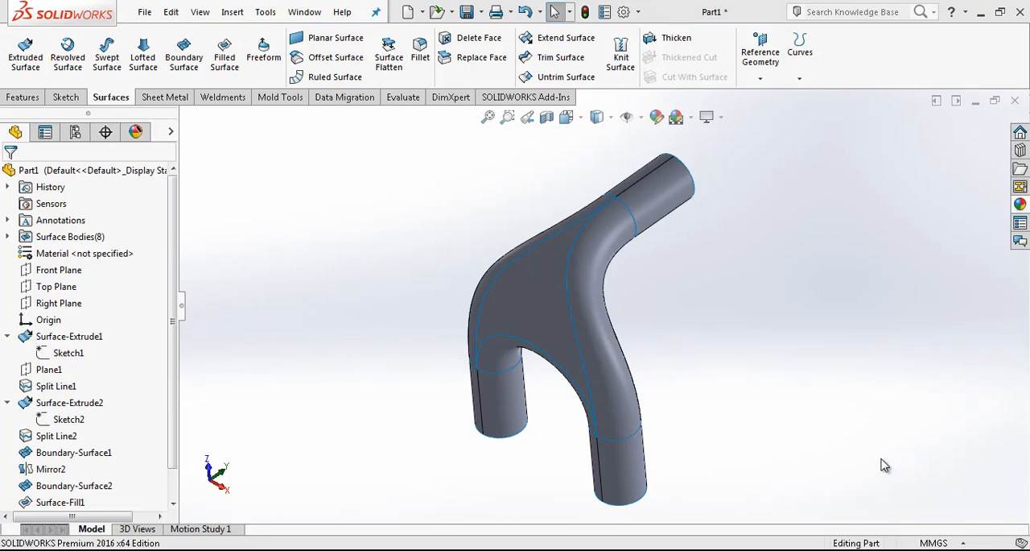
mouse_move(866, 465)
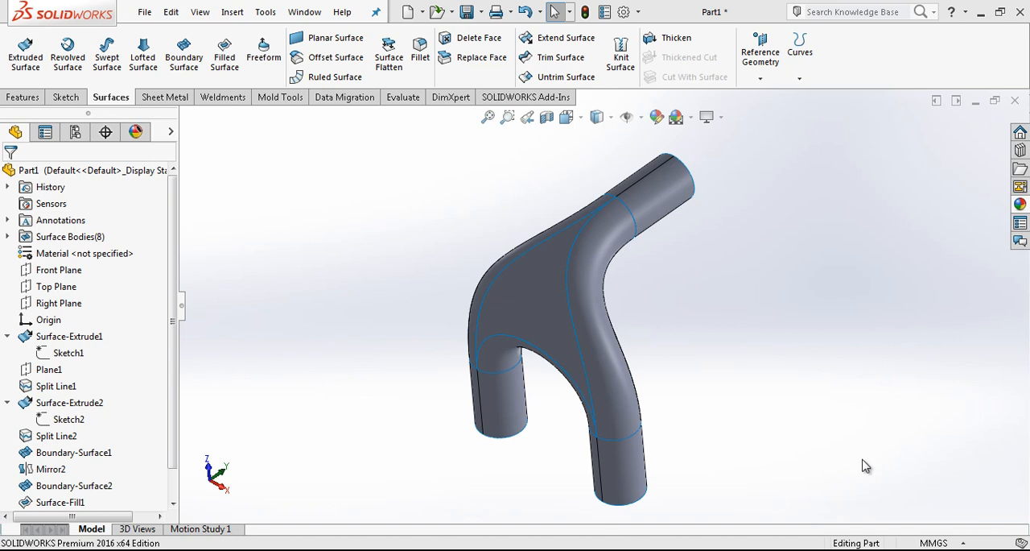
mouse_move(821, 454)
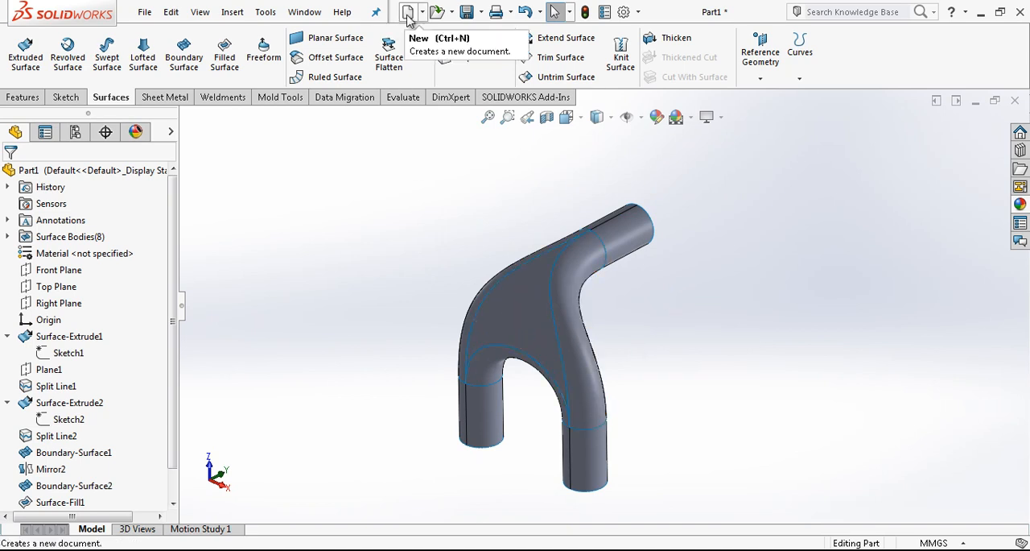
Create a new part and sketch a dimensioned circle with construction lines on the Front Plane.
click(409, 11)
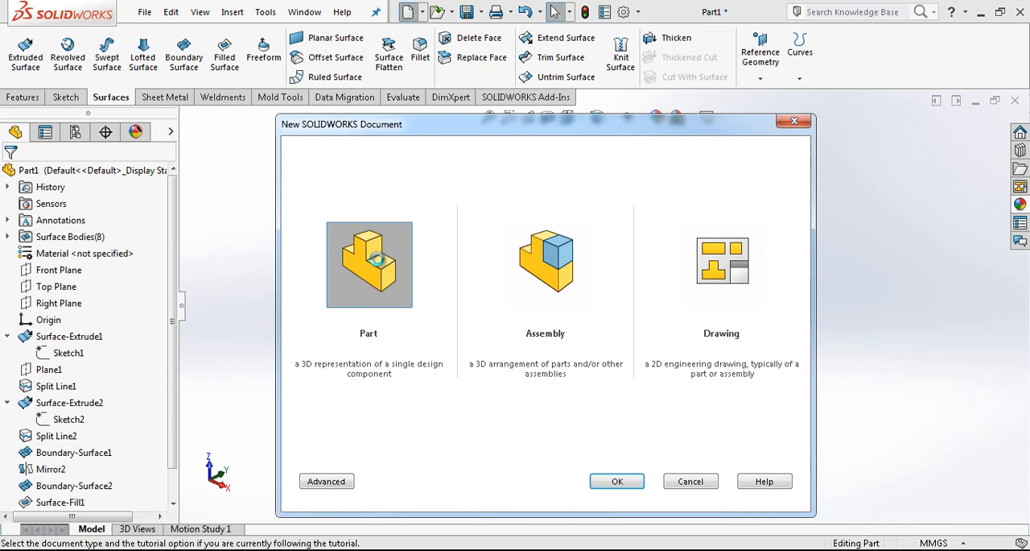
click(617, 480)
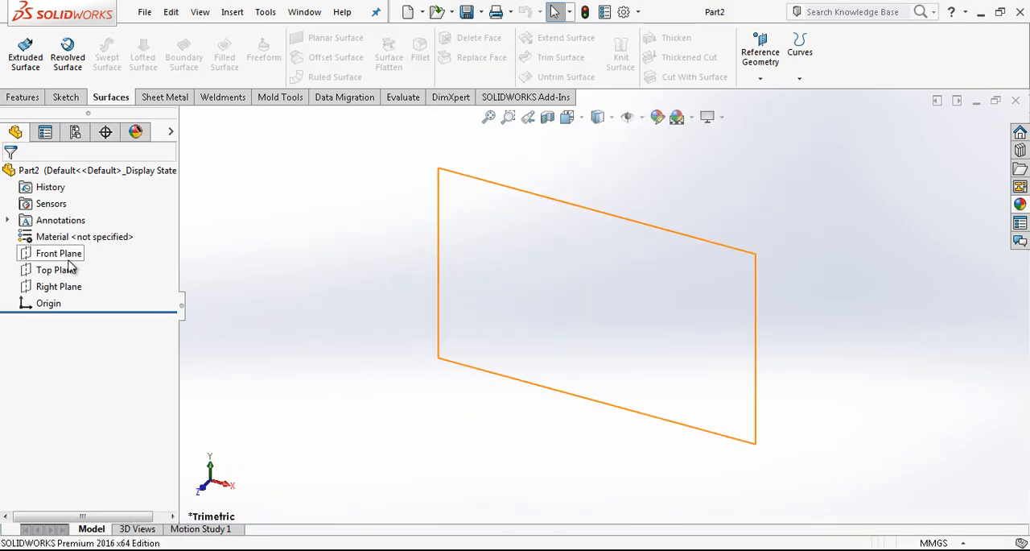
click(58, 253)
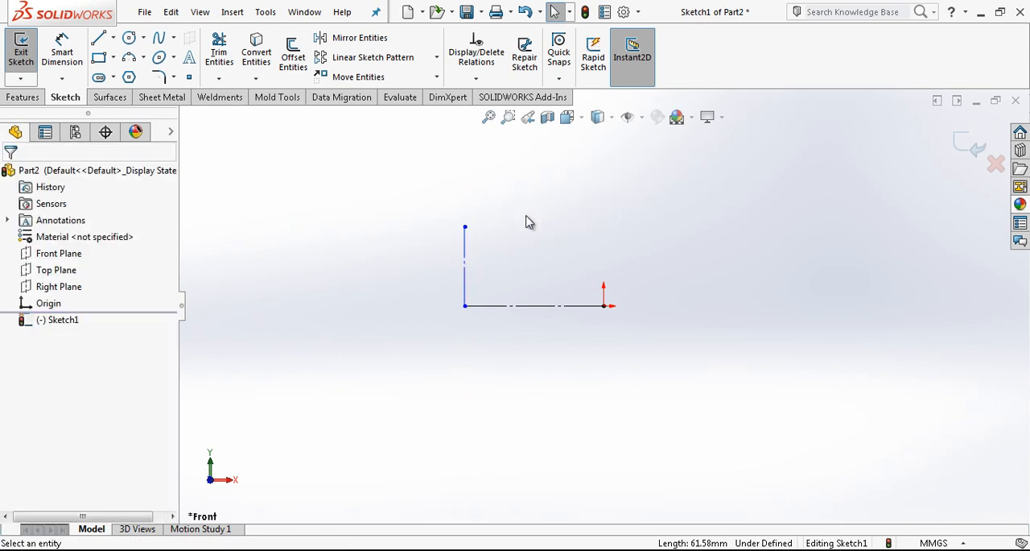
click(129, 37)
text(80)
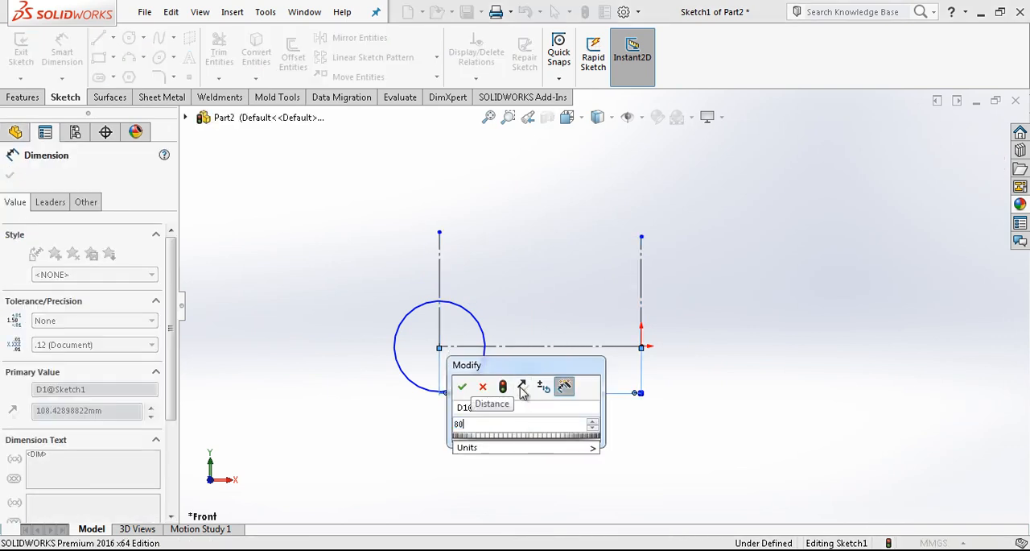
click(462, 386)
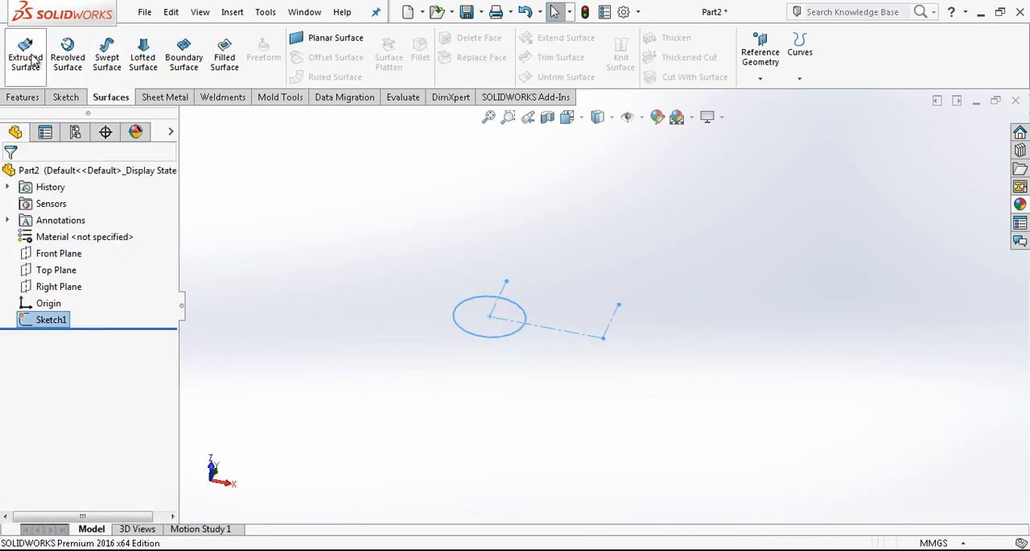
Surface-extrude the sketched circle Blind 100 mm into an open cylinder.
click(25, 53)
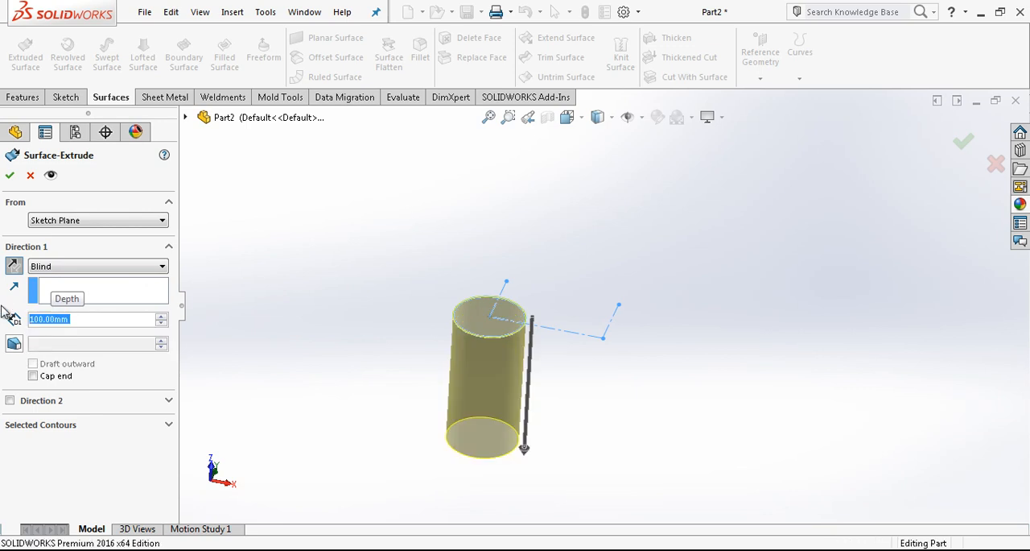
click(9, 176)
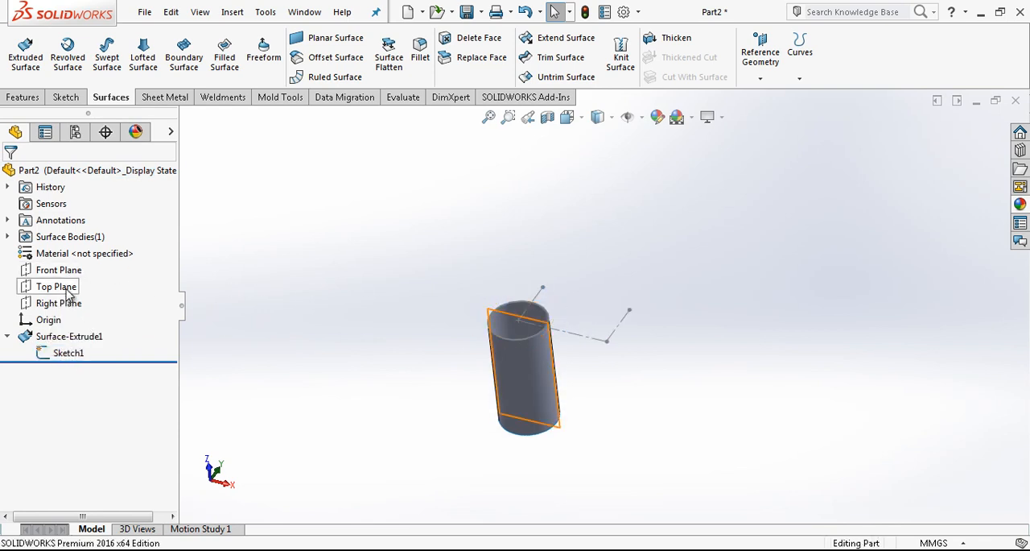
Add Plane1 through Line2@Sketch1 and split the cylinder face along its intersection.
click(58, 302)
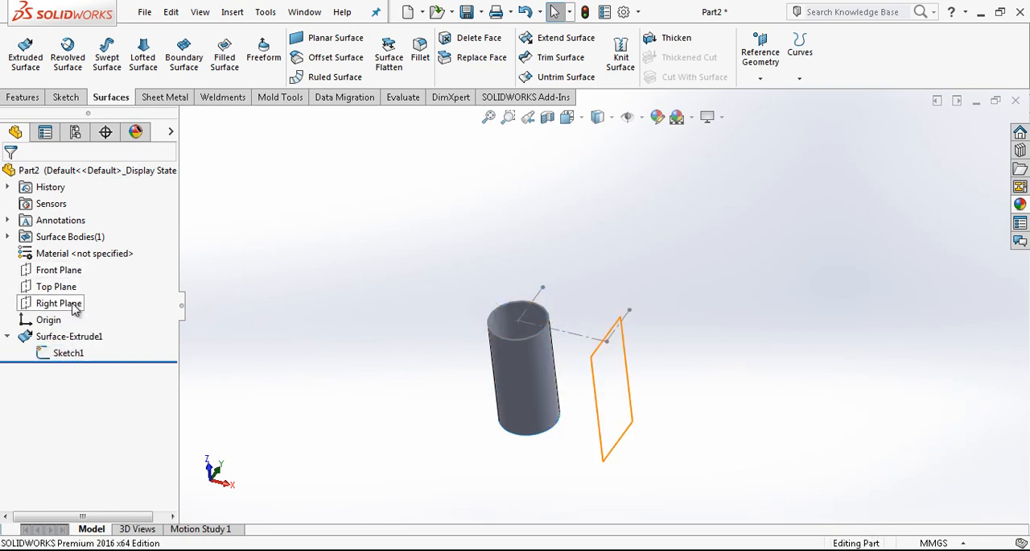
click(58, 303)
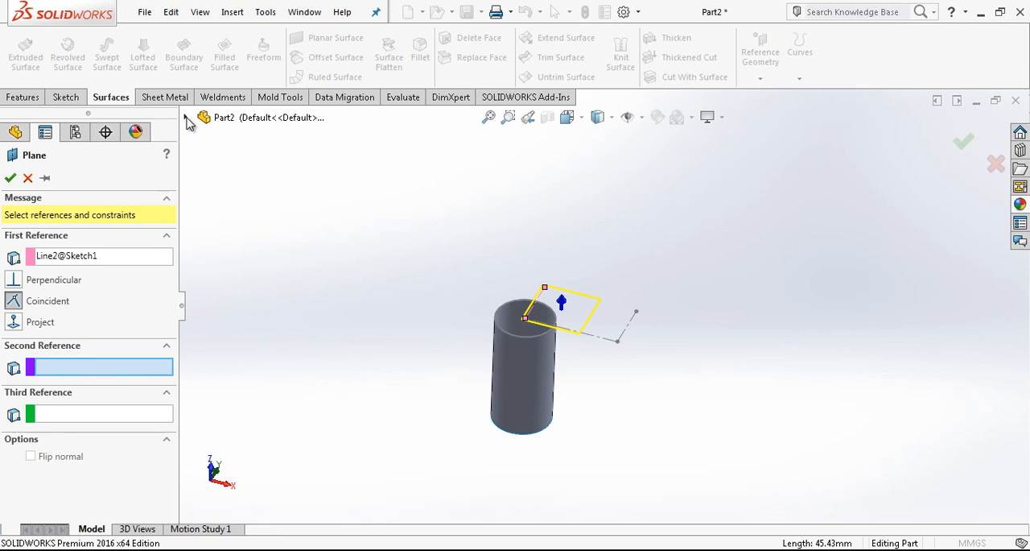
click(253, 217)
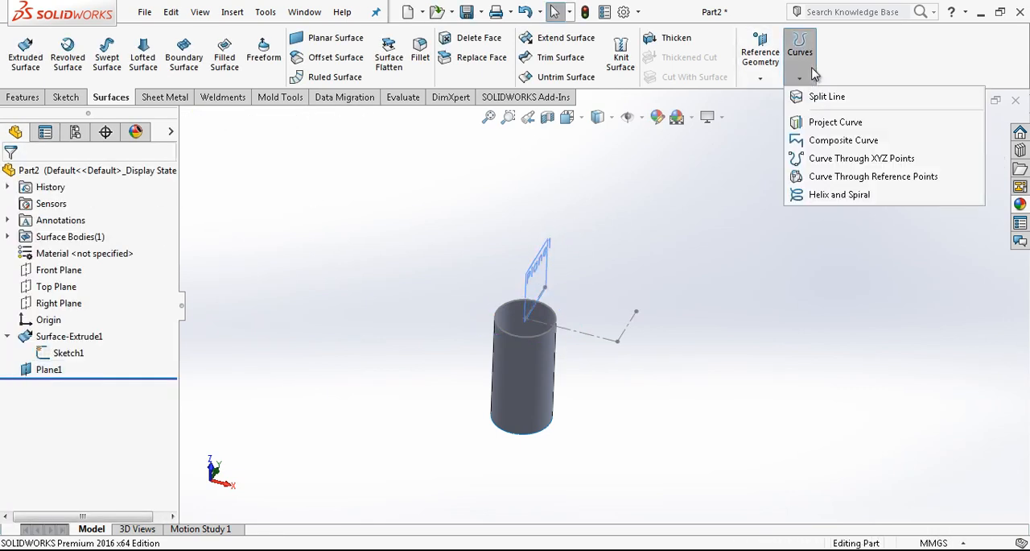
click(827, 96)
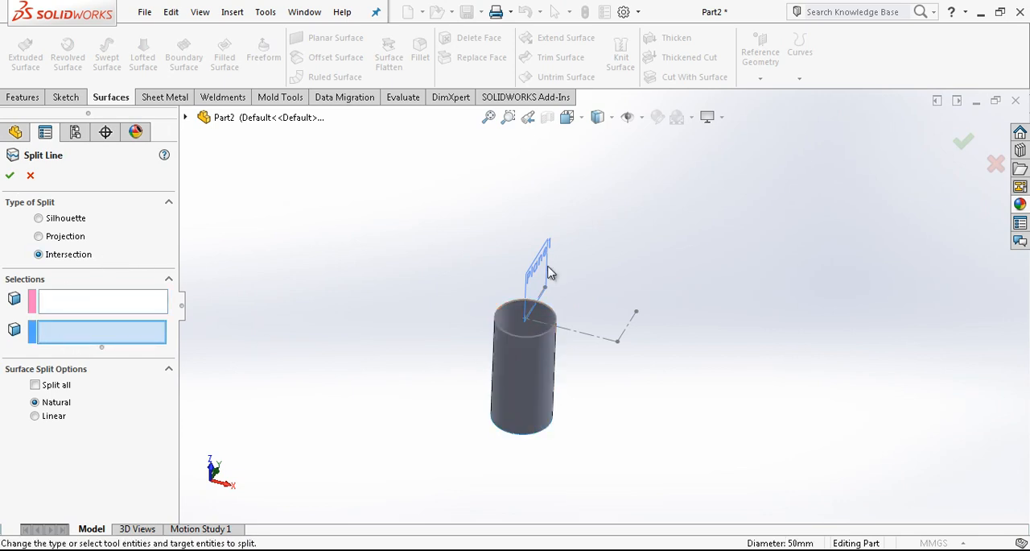
click(539, 266)
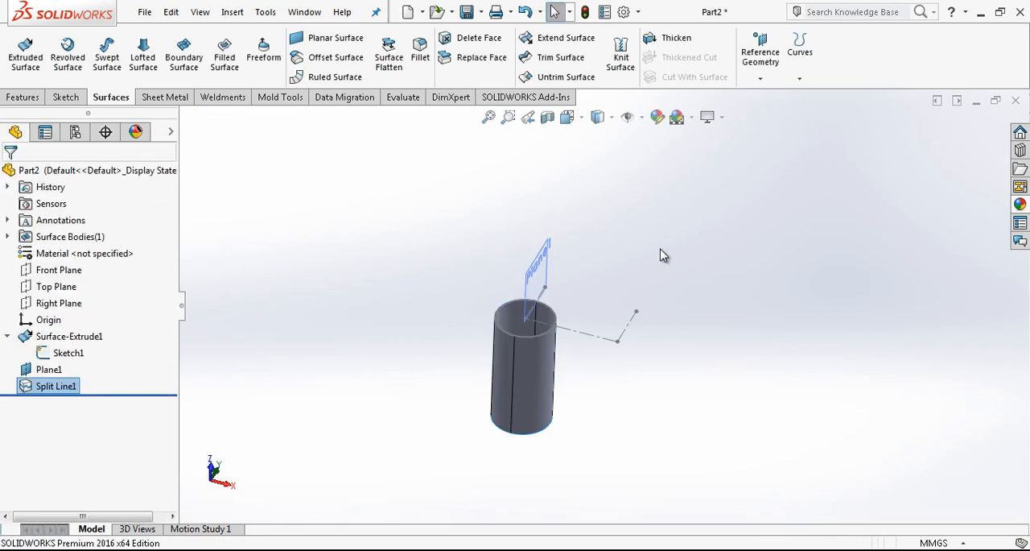
mouse_move(666, 267)
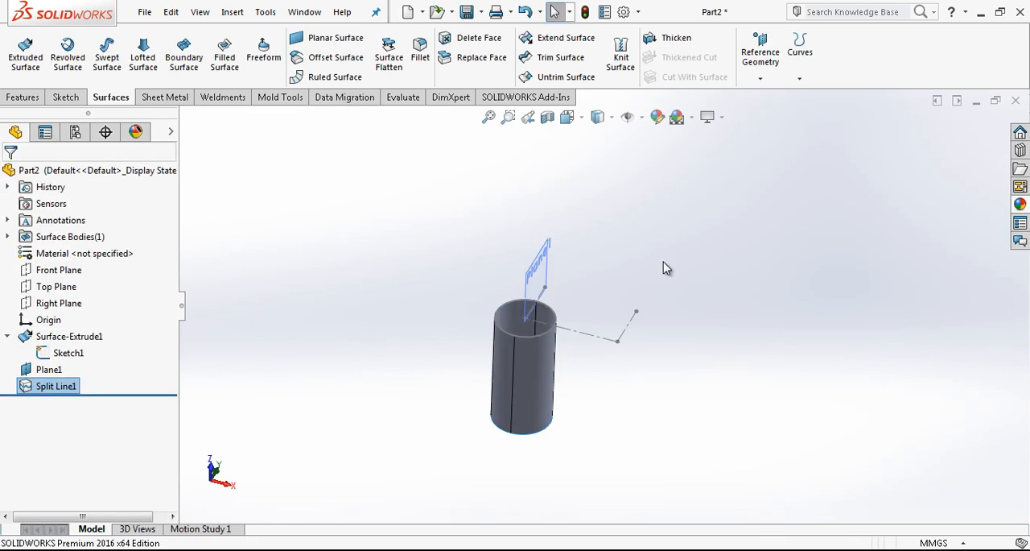
Sketch a Ø50 circle on Top Plane and surface-extrude it 100 mm from a 100 mm offset.
click(56, 286)
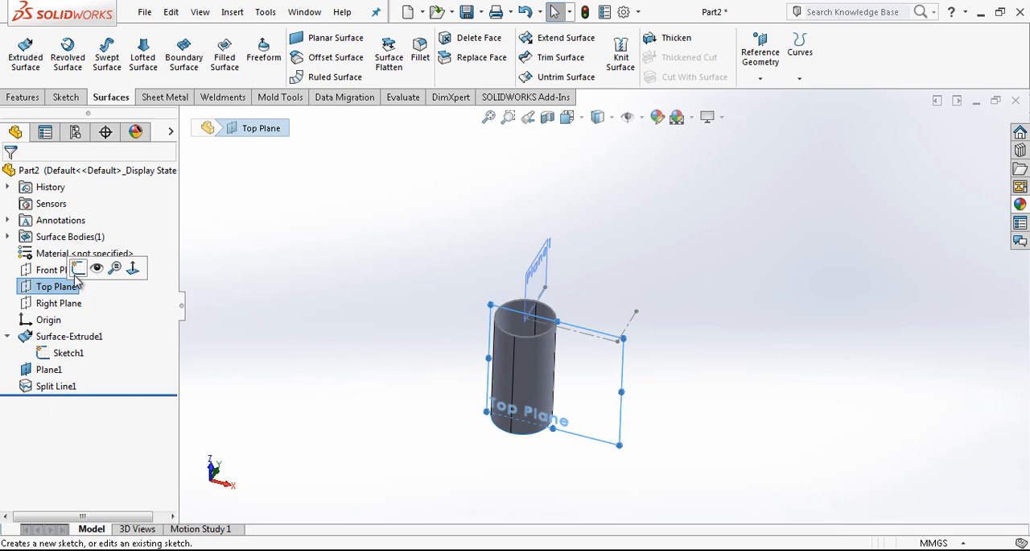
click(78, 267)
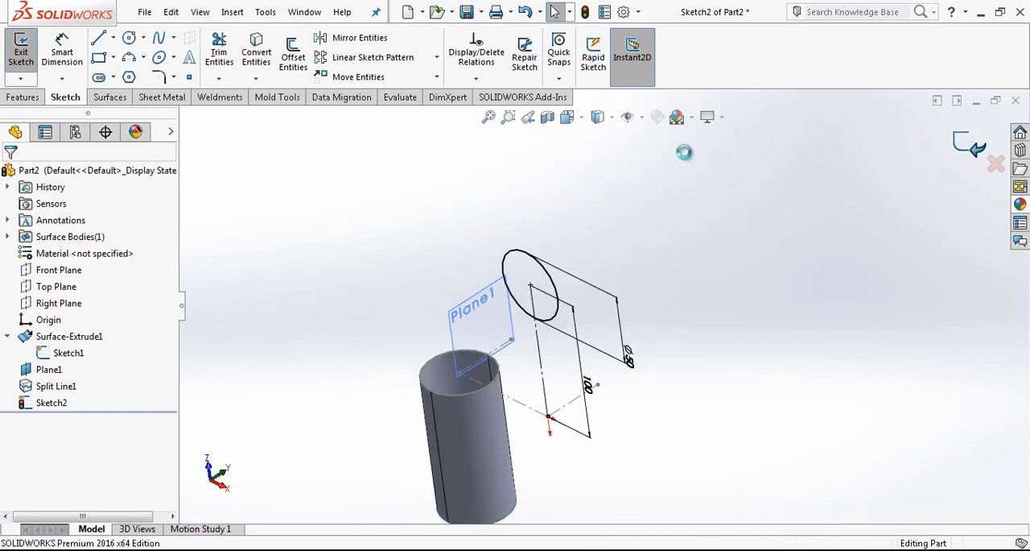
click(21, 48)
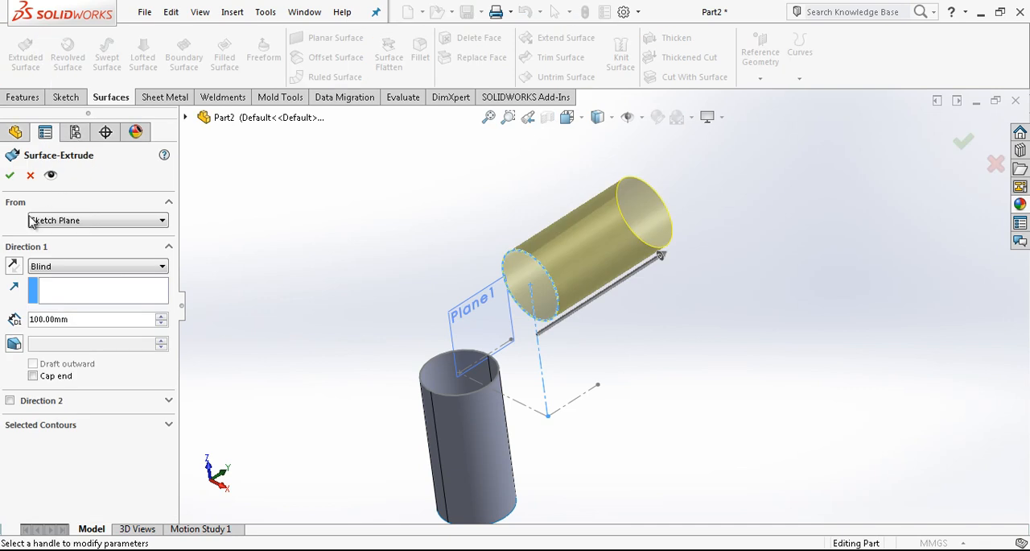
click(97, 219)
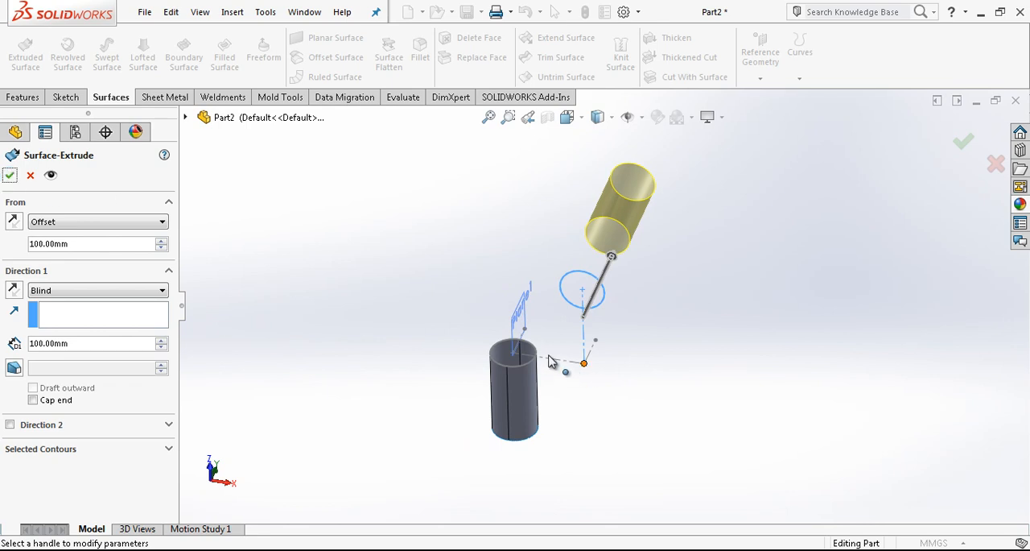
click(9, 175)
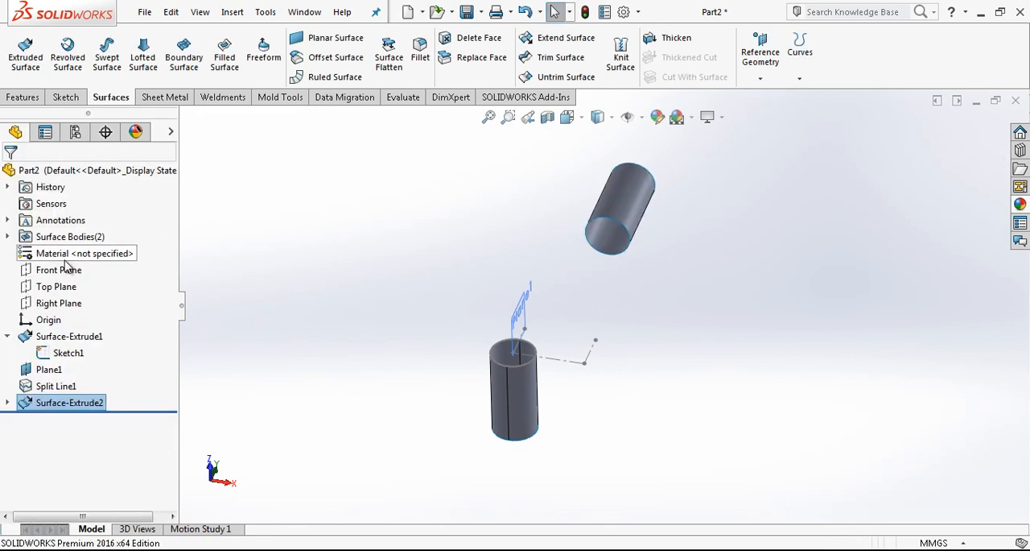
Split the second cylinder's side face with a Split Line where the Right Plane intersects it.
click(56, 286)
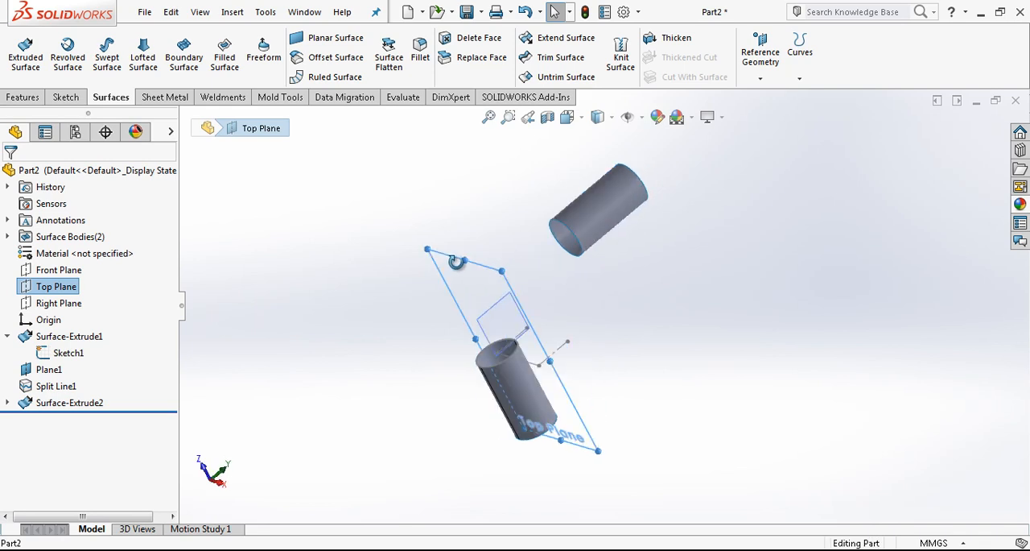
click(59, 269)
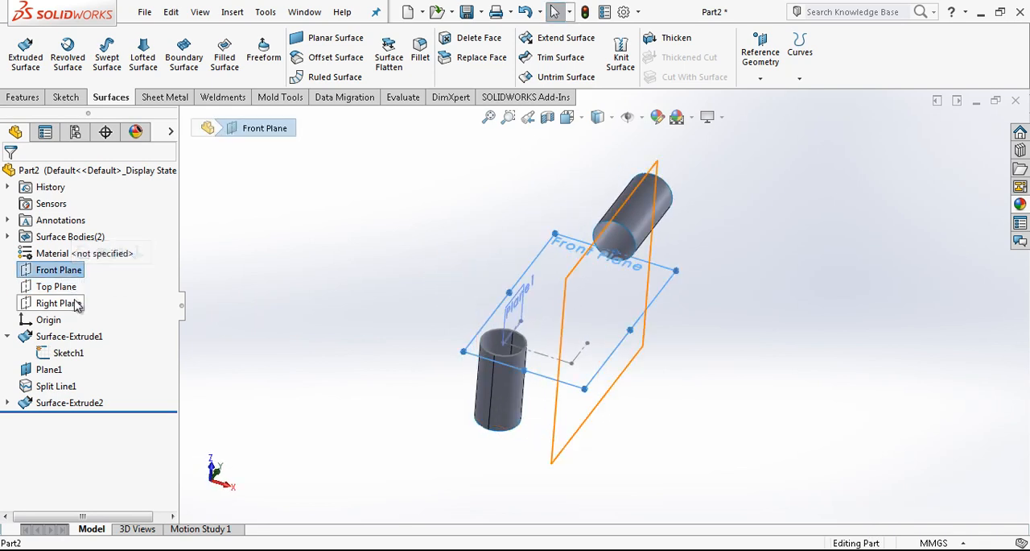
click(58, 302)
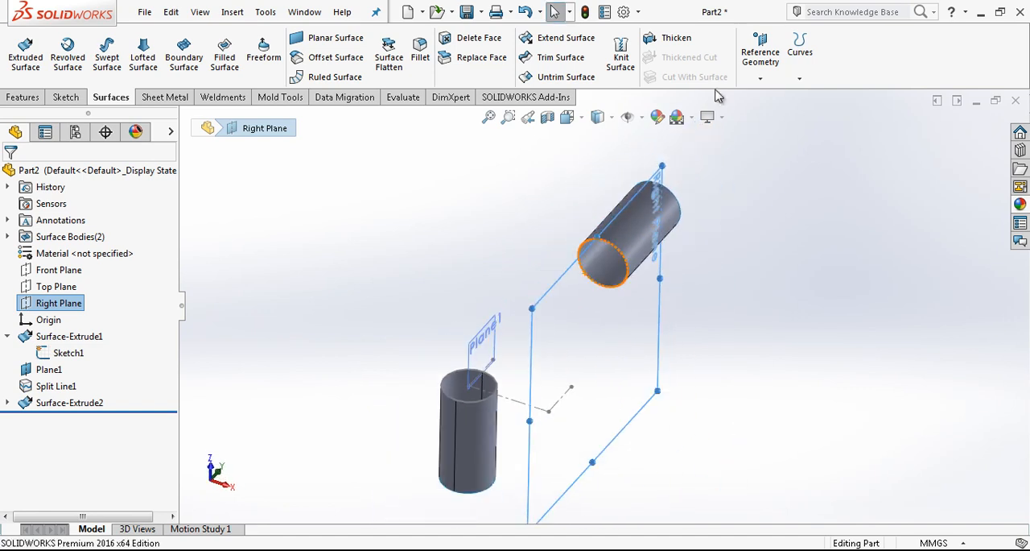
click(800, 44)
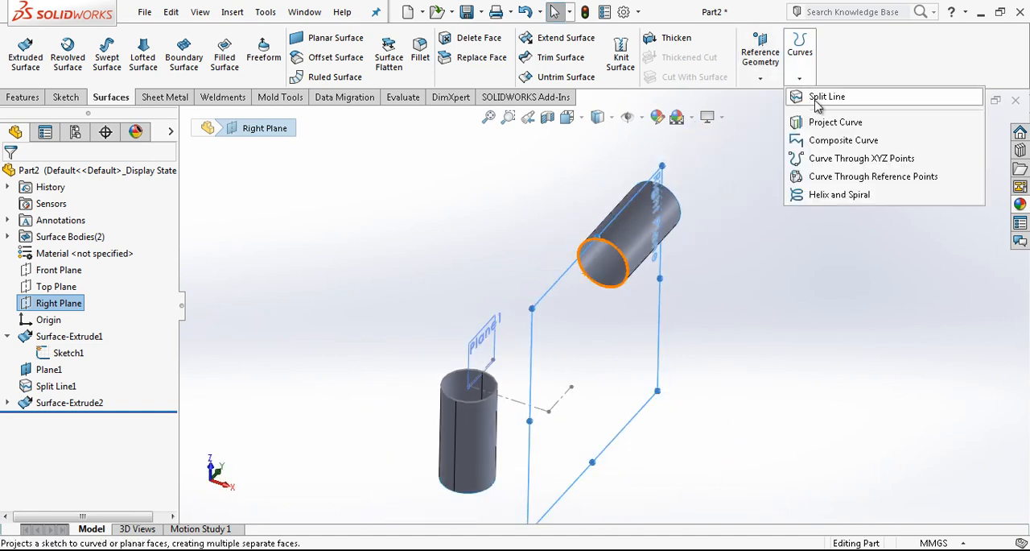
click(827, 96)
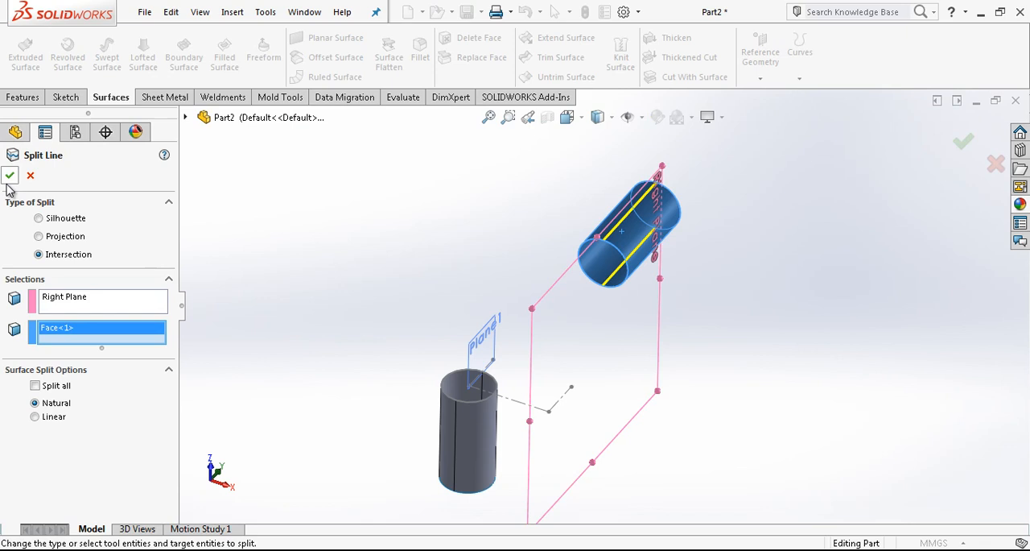
click(10, 175)
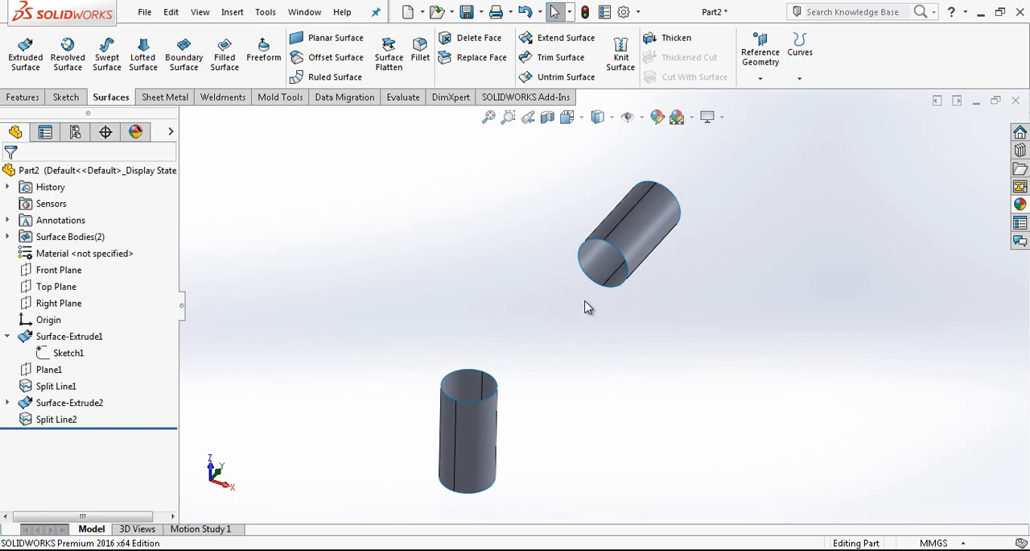
mouse_move(184, 54)
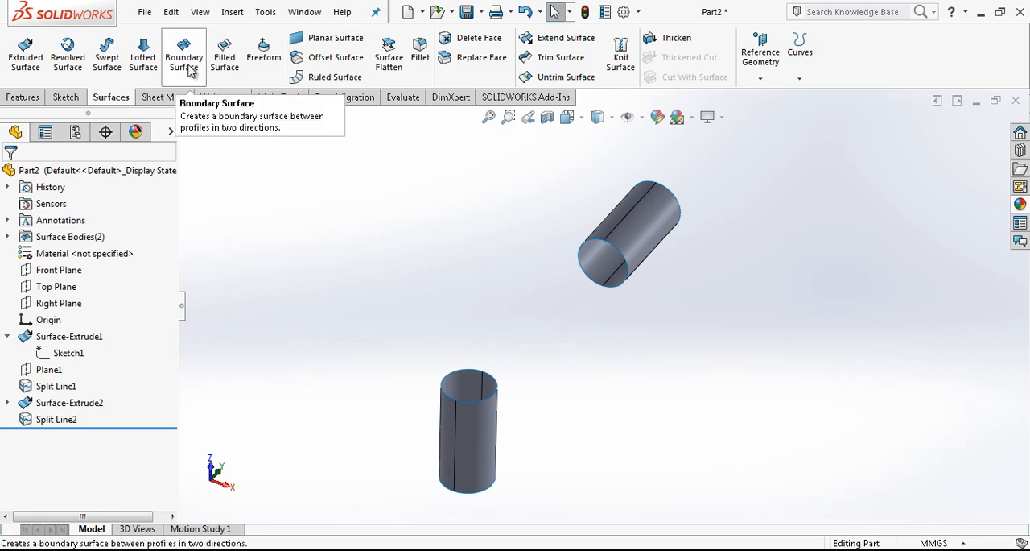
Create a boundary surface between both cylinder end edges, Tangency To Face, weight 2.0.
click(183, 54)
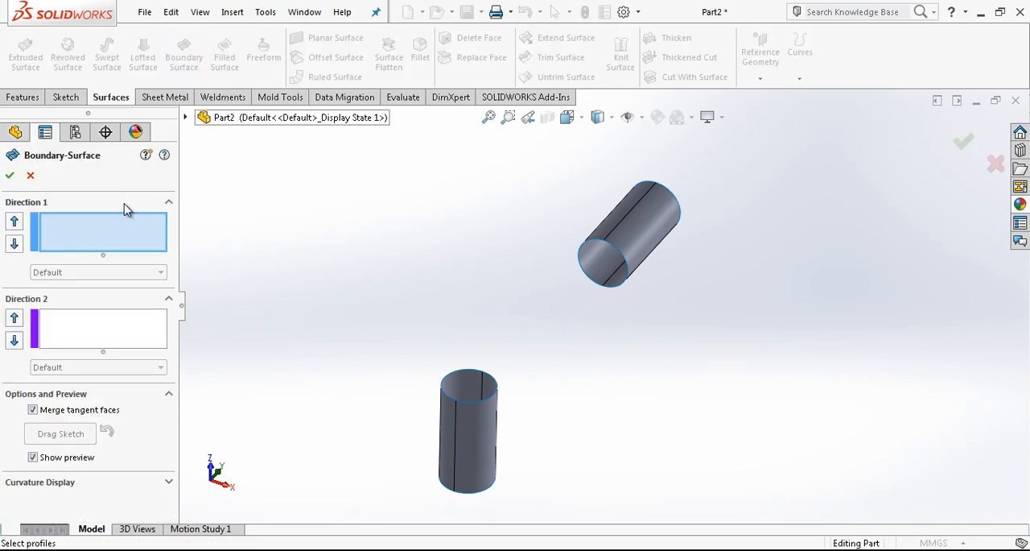
click(600, 257)
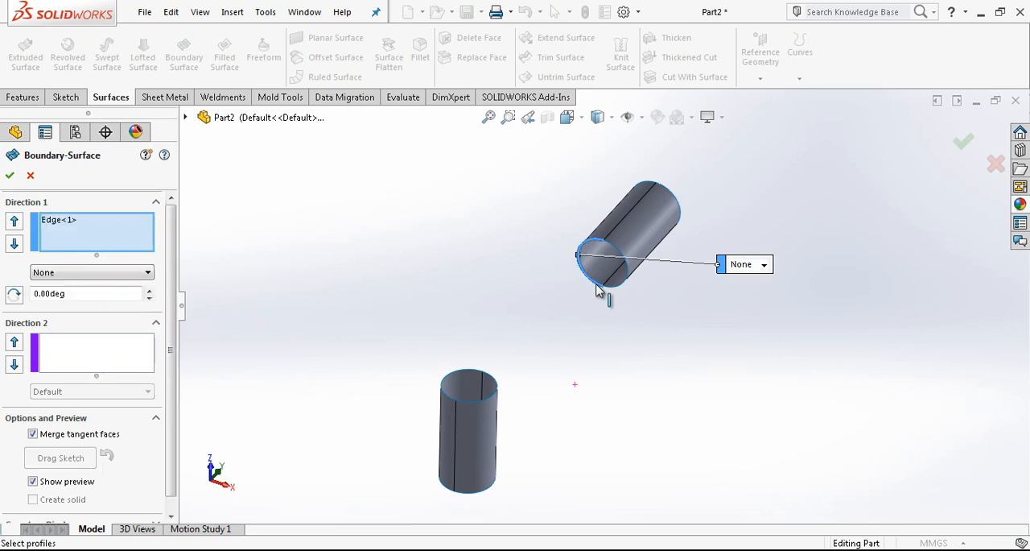
click(469, 383)
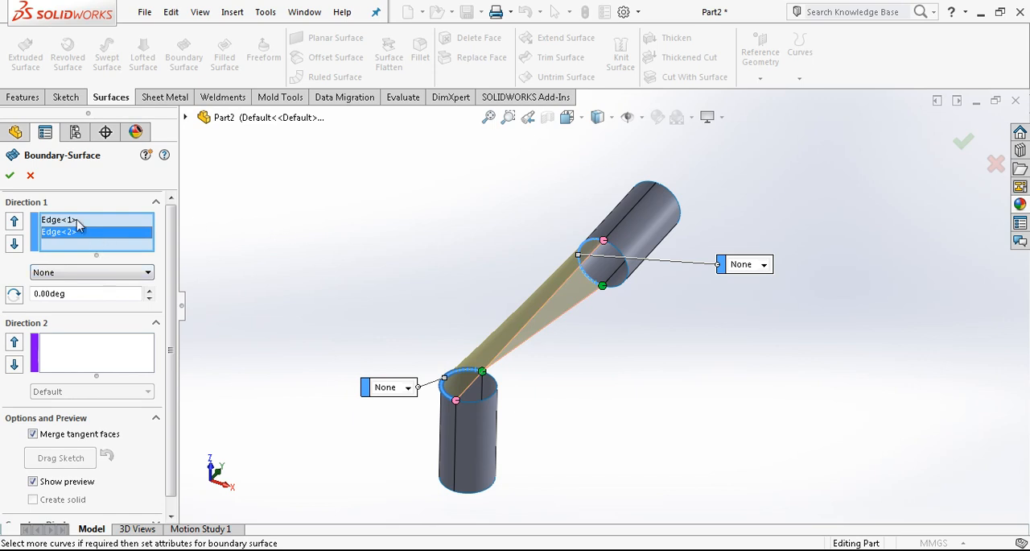
click(88, 272)
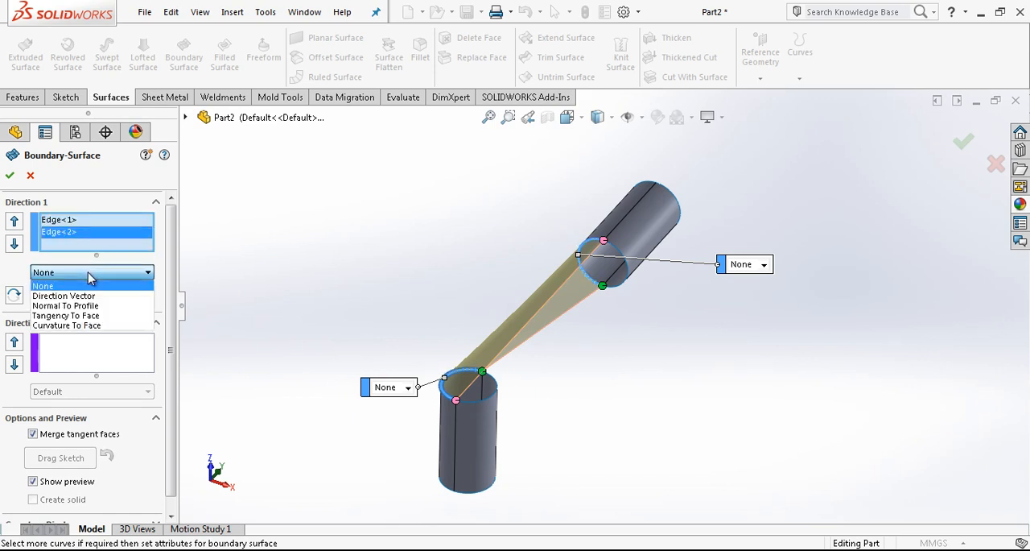
click(64, 314)
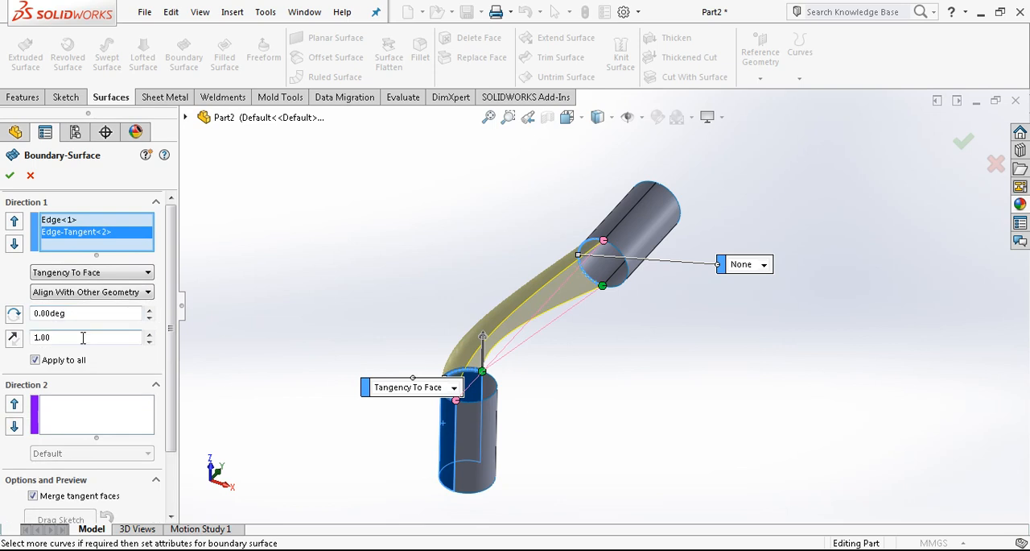
text(2.0)
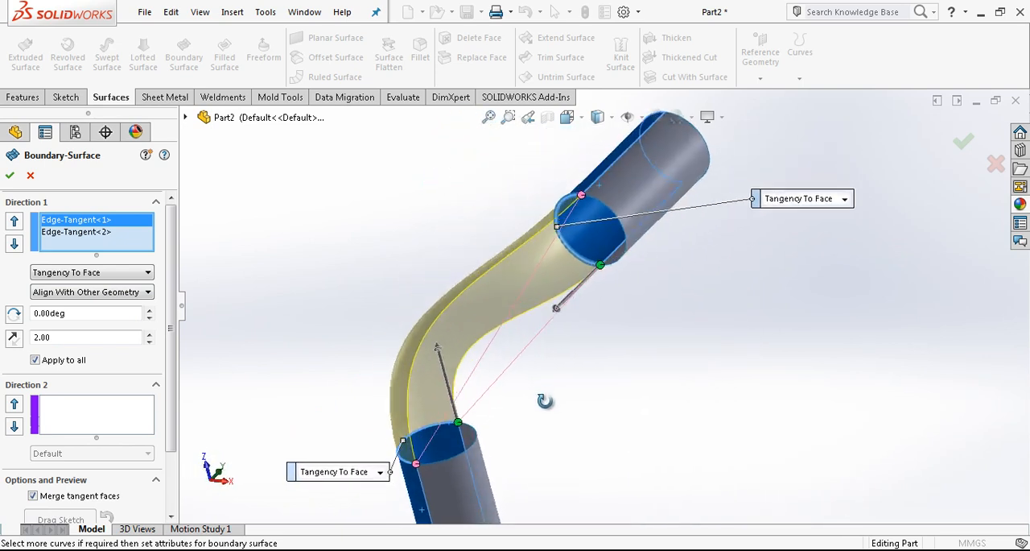
click(9, 175)
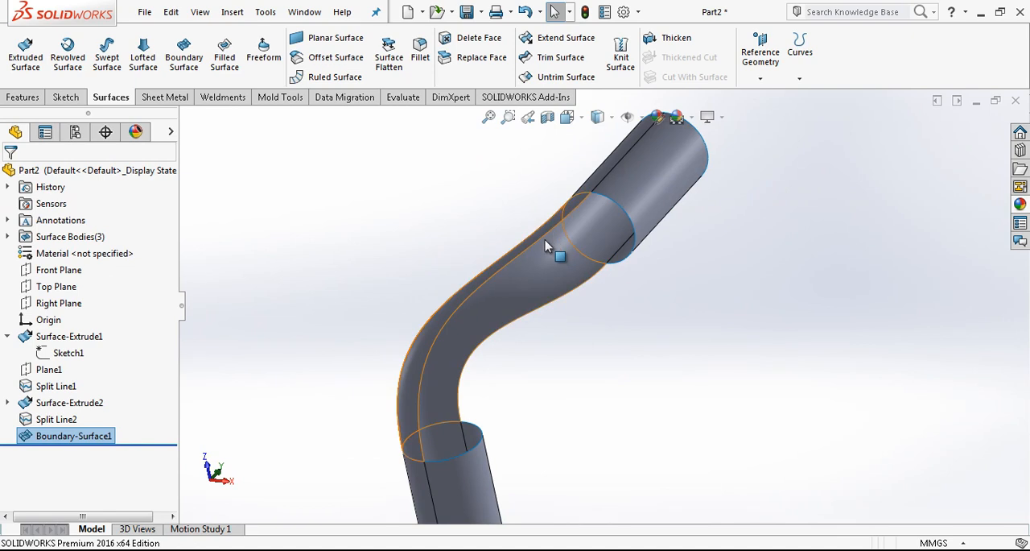
drag(559, 256, 595, 324)
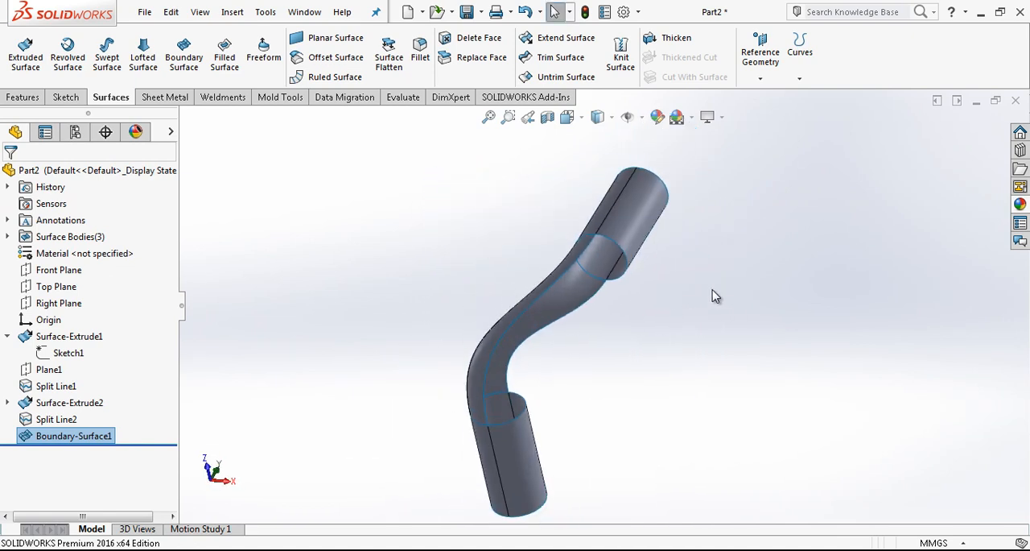
click(58, 302)
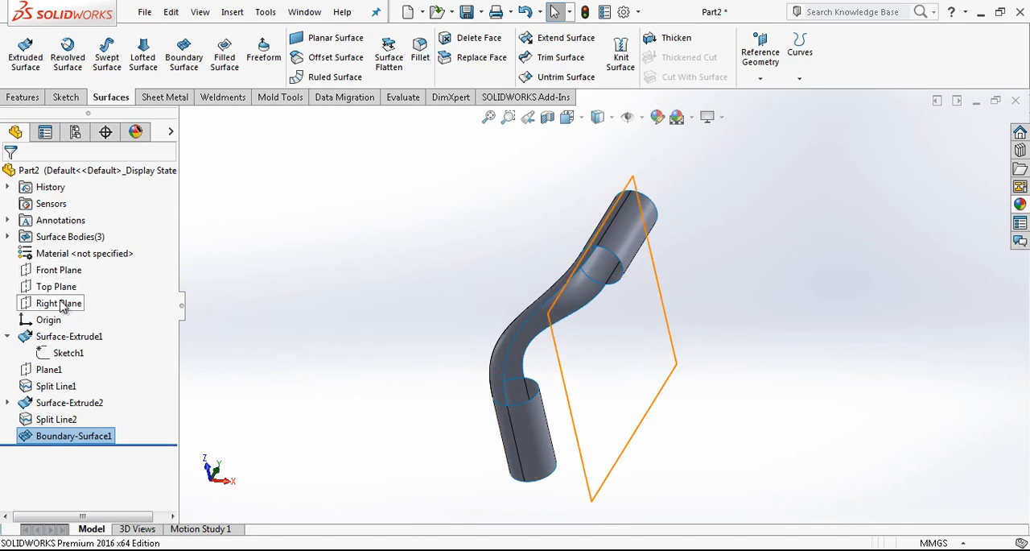
Mirror Split Line1 and Boundary-Surface1 across the Right Plane.
click(58, 303)
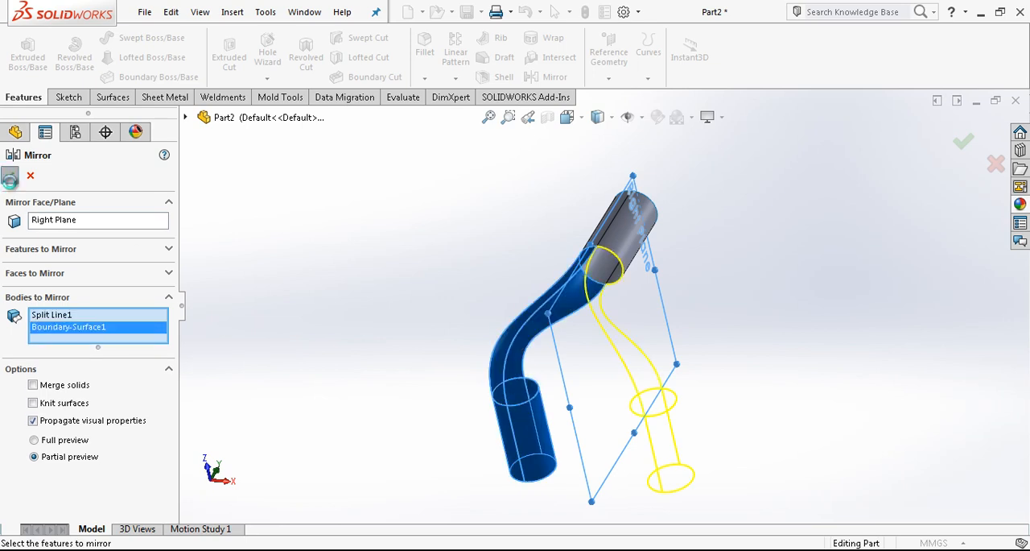
click(963, 143)
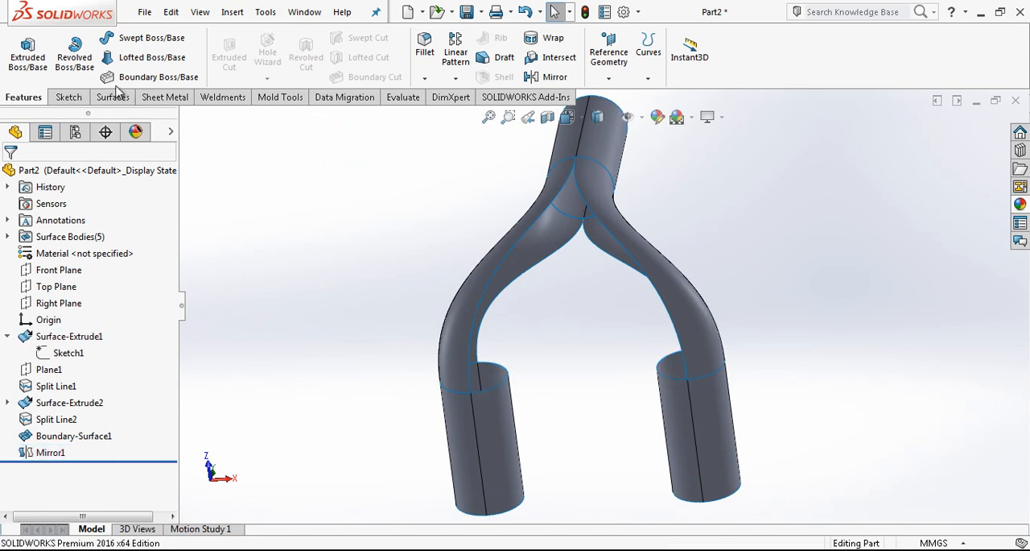
Bridge the two lower cylinders' inner edges with a boundary surface, Tangency To Face, weight 2.50.
click(111, 97)
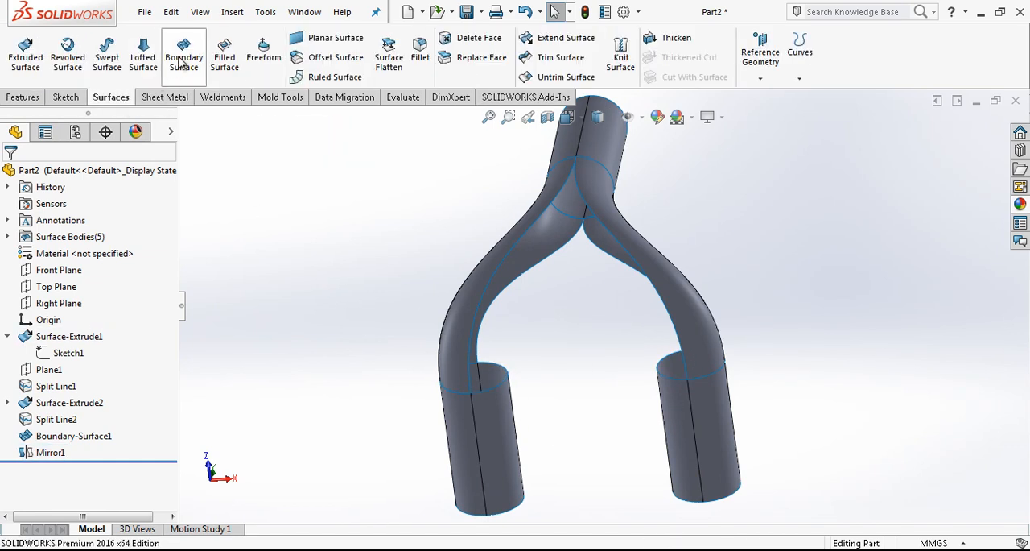
click(184, 54)
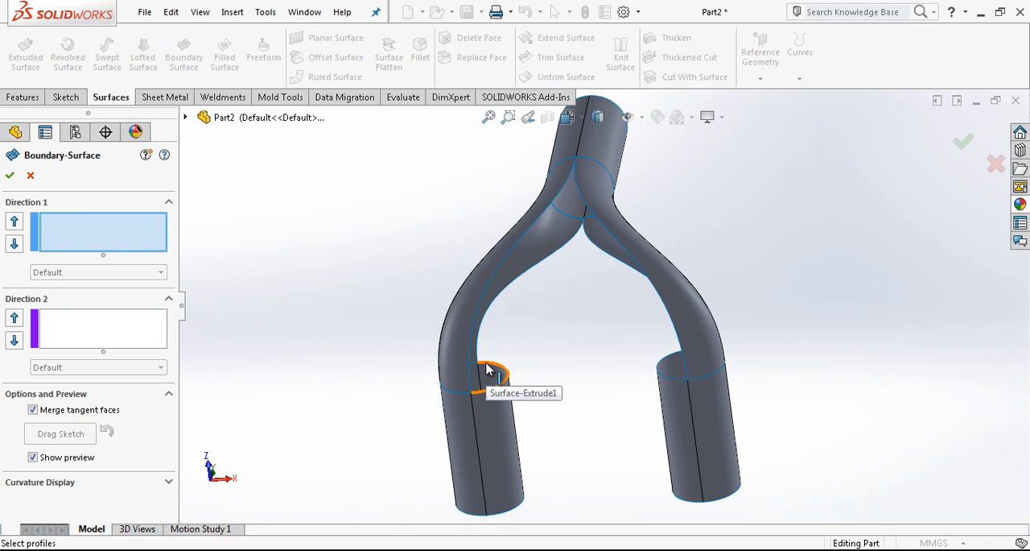
click(487, 370)
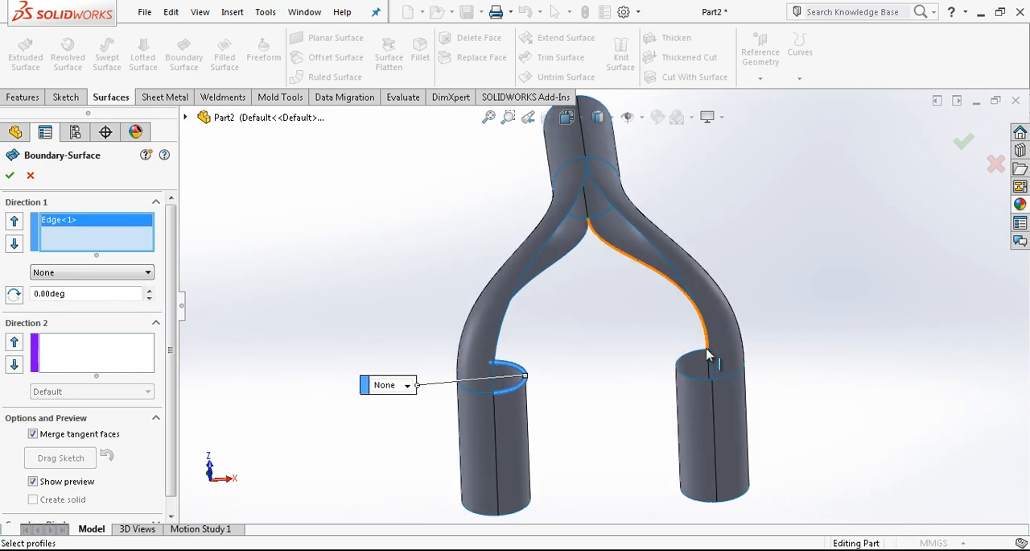
click(707, 349)
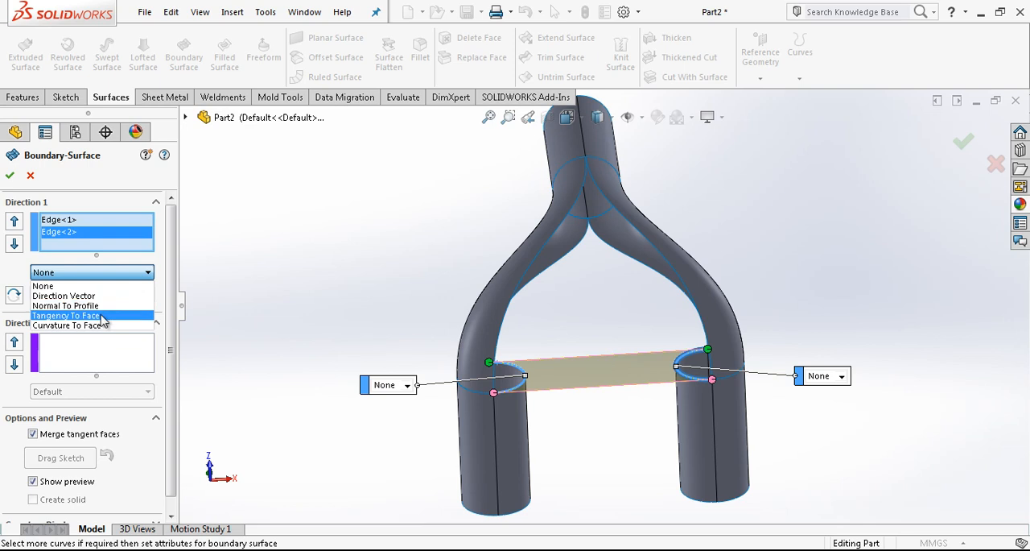
click(66, 315)
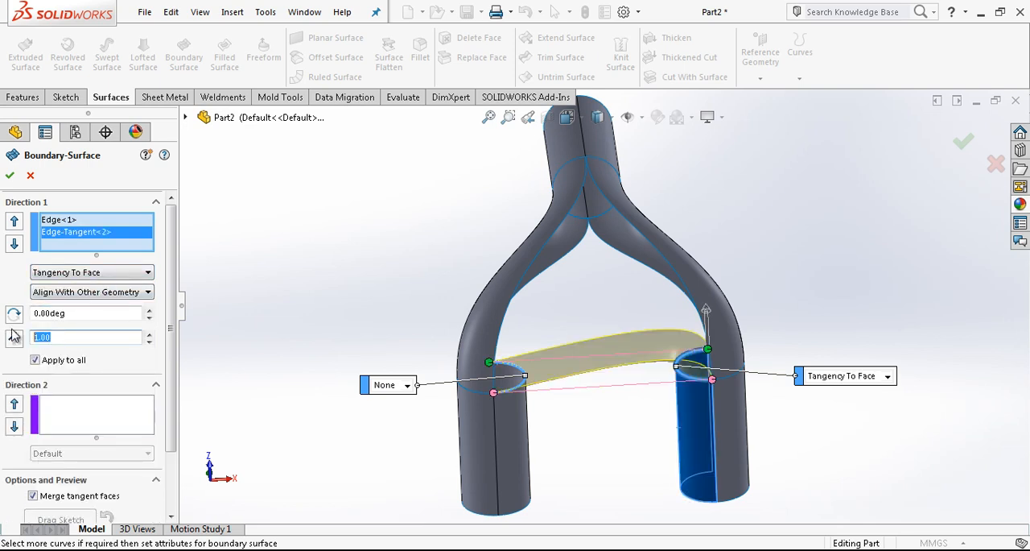
text(3.00)
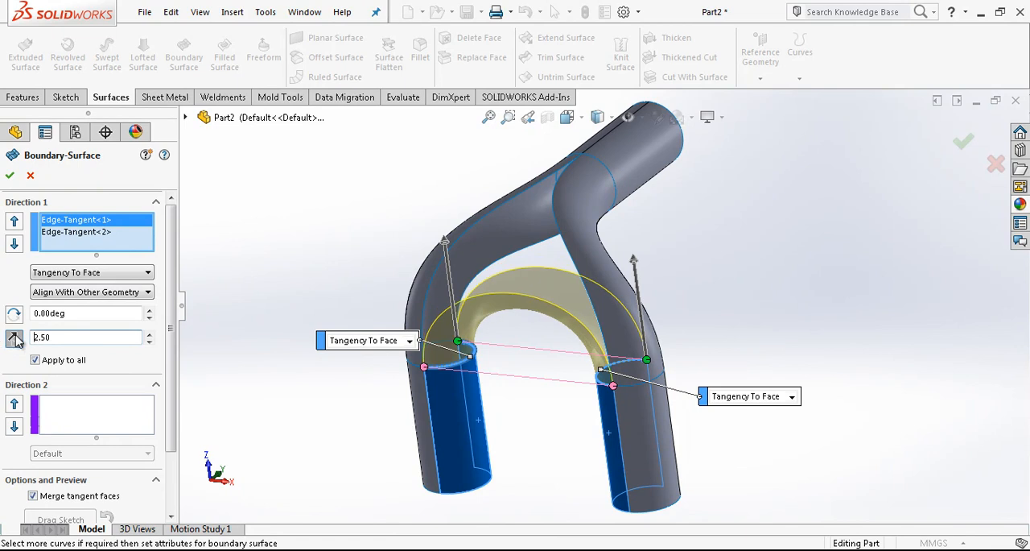
click(14, 333)
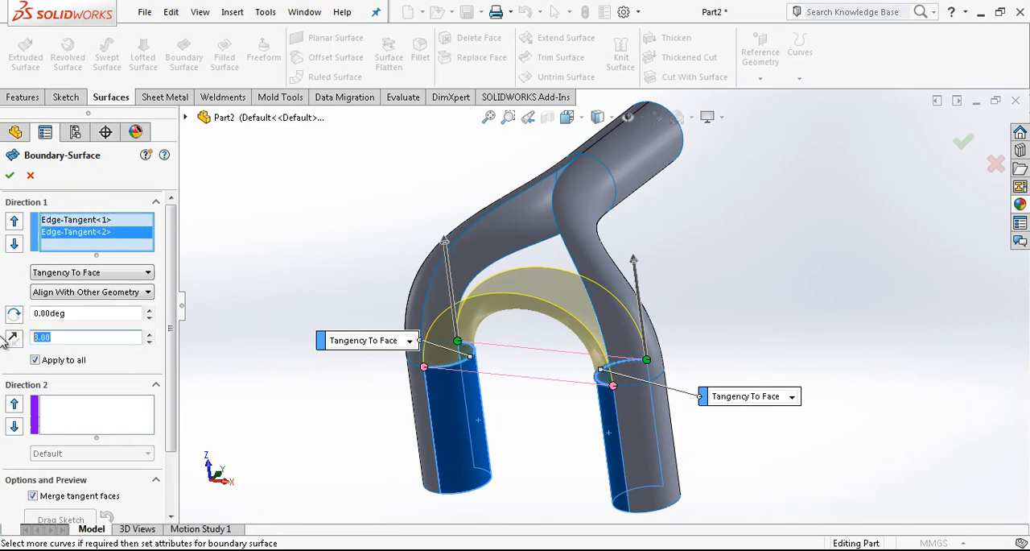
text(2.50)
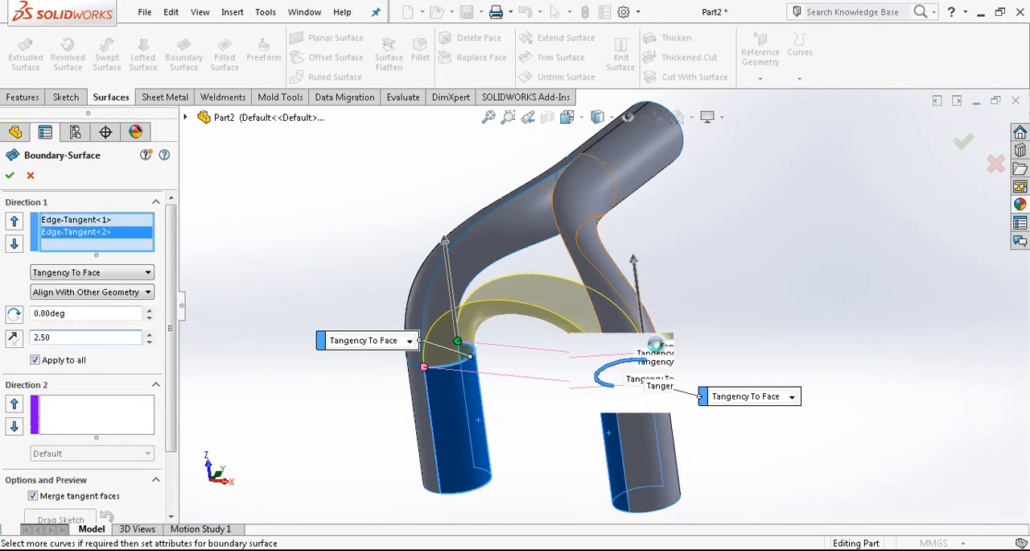
click(9, 175)
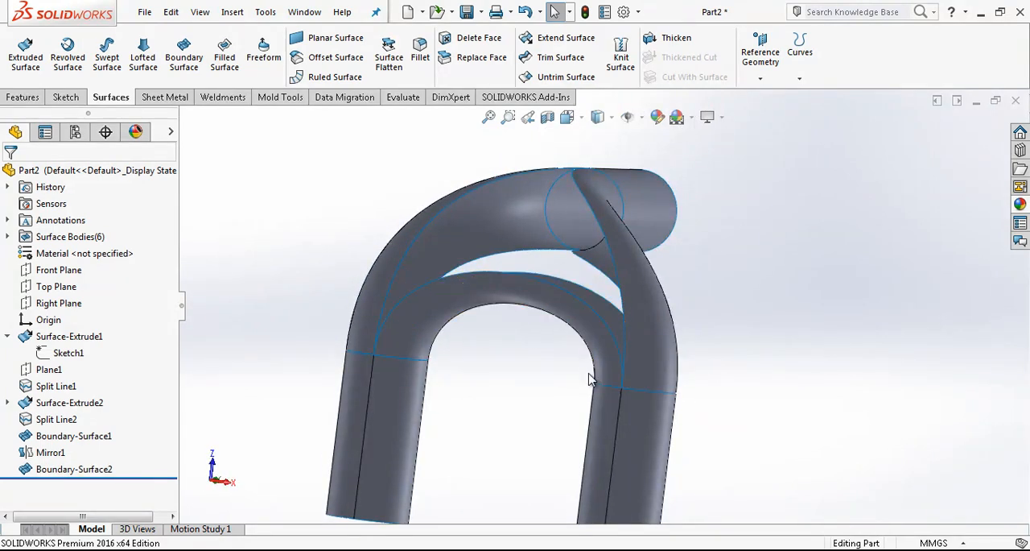
Rotate the view and launch the Filled Surface command.
click(74, 468)
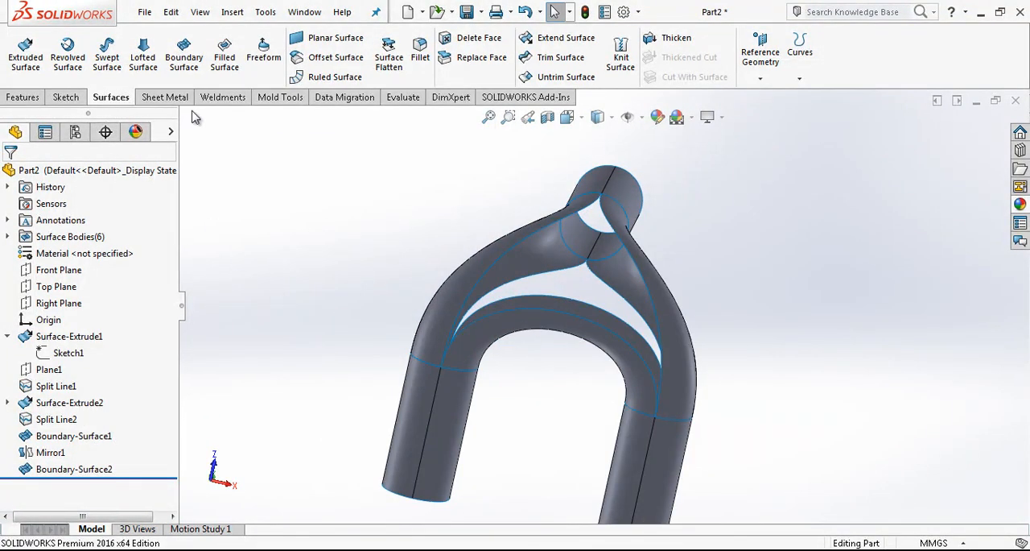
click(223, 53)
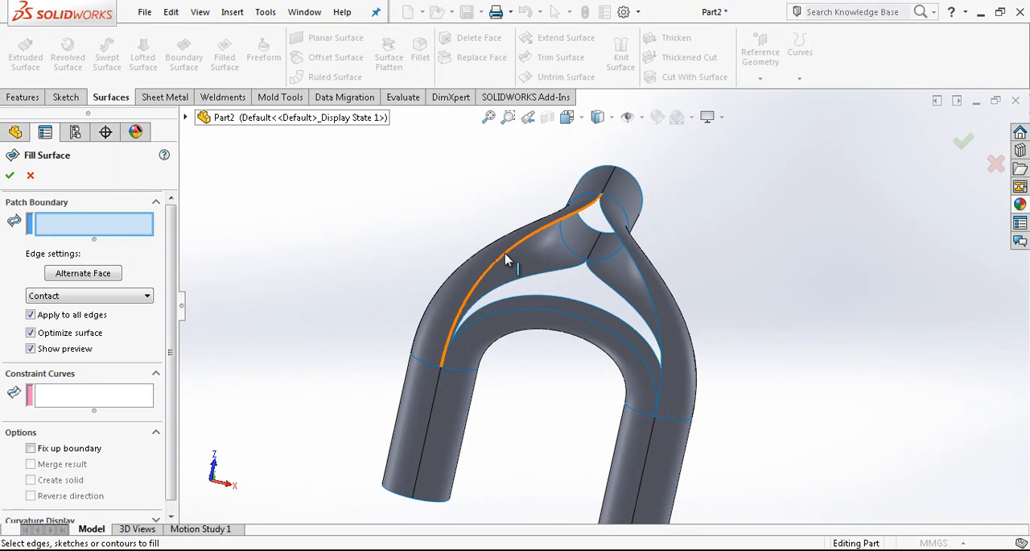
Fill the junction gap from its edges with Tangent contact applied to all edges.
click(503, 249)
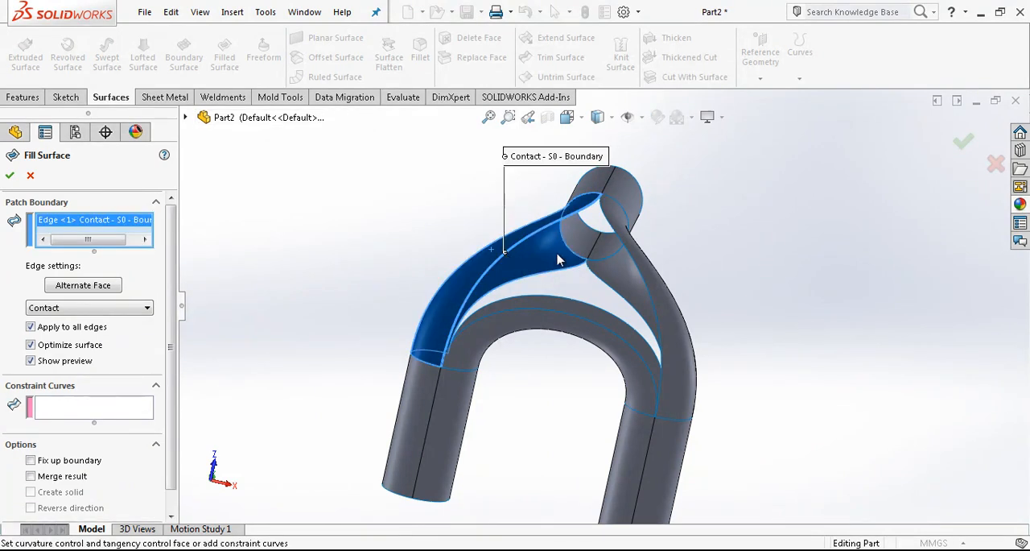
click(612, 338)
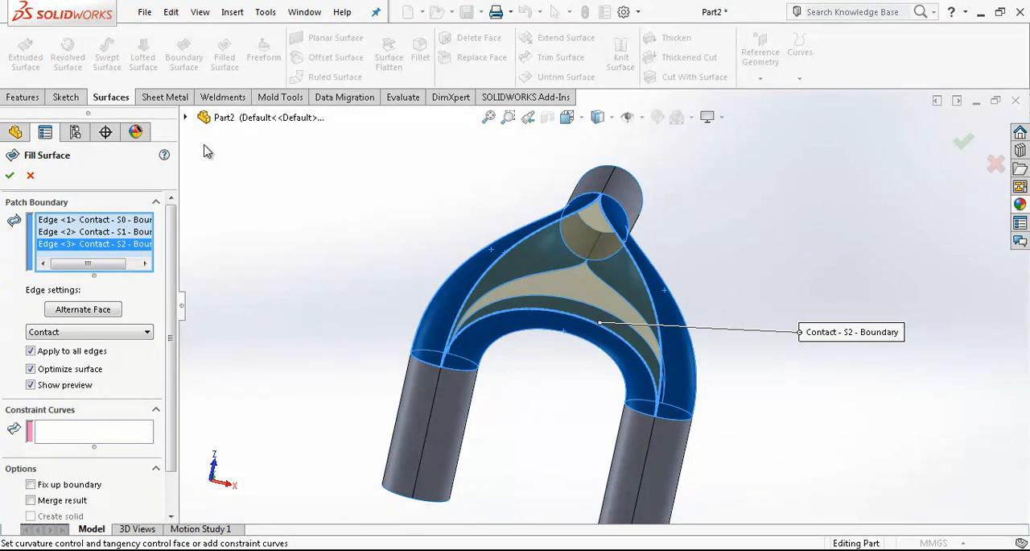
click(89, 331)
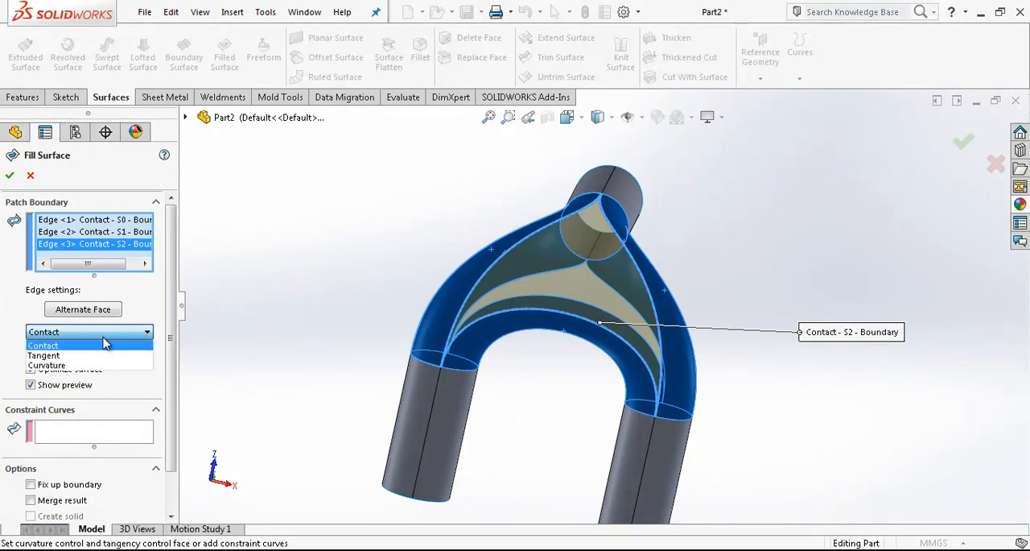
click(43, 355)
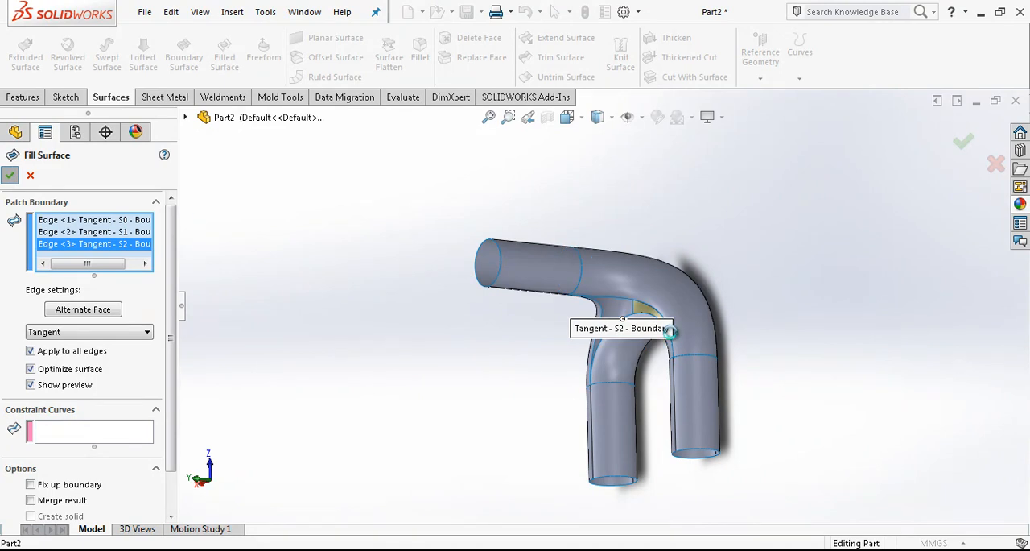
click(9, 174)
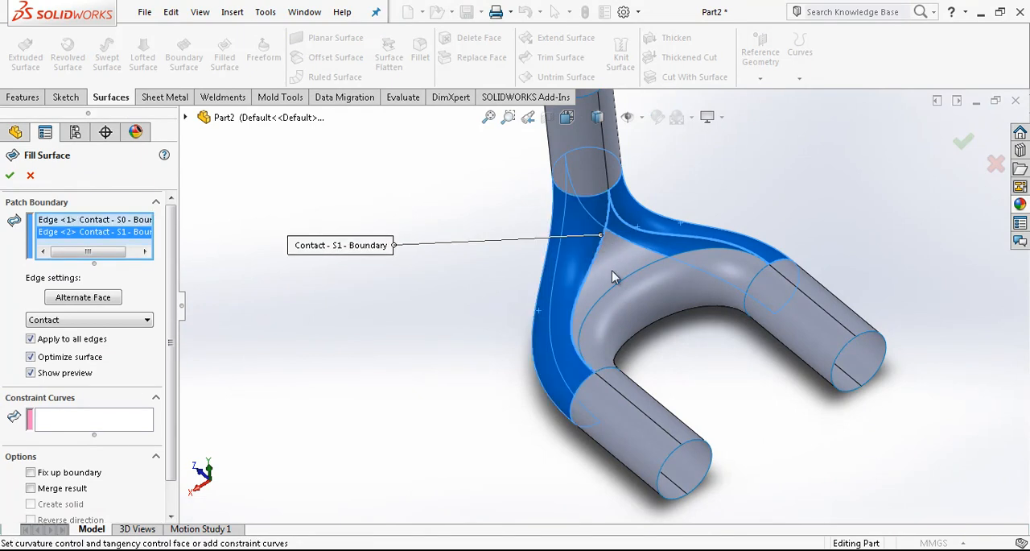
Fill the opposite gap at the junction with a second tangent filled surface.
click(623, 288)
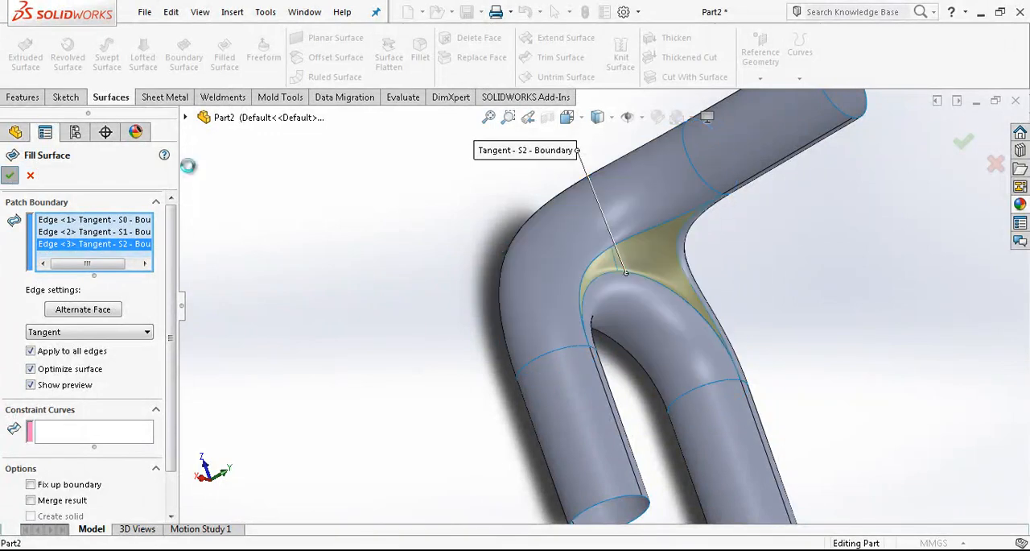
click(10, 175)
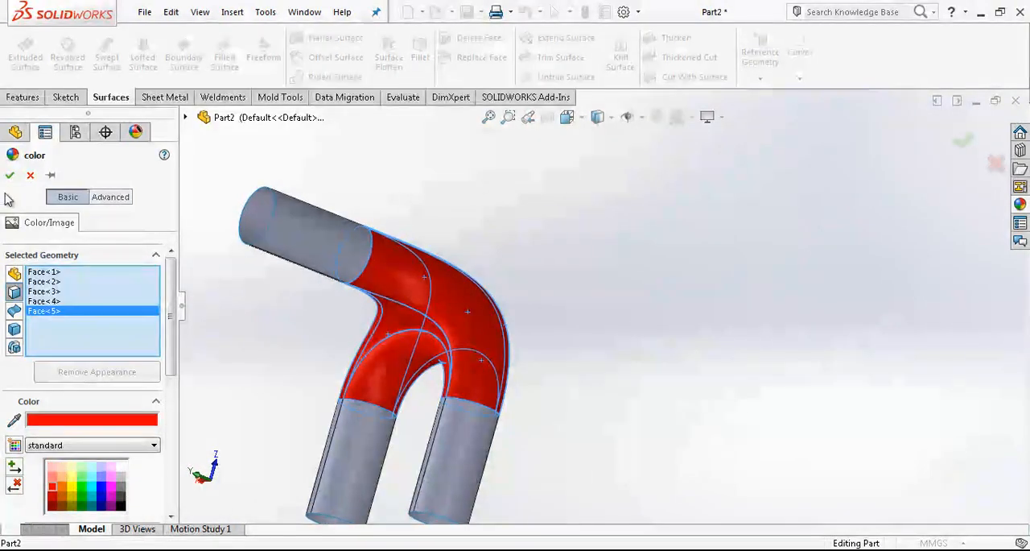
Apply the red appearance to the boundary and fill faces at the junction.
click(9, 174)
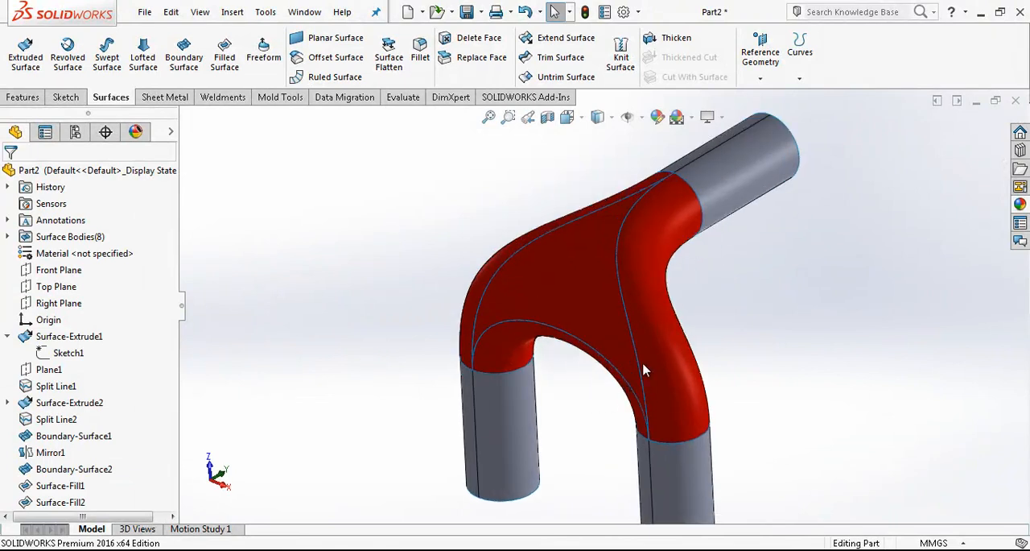